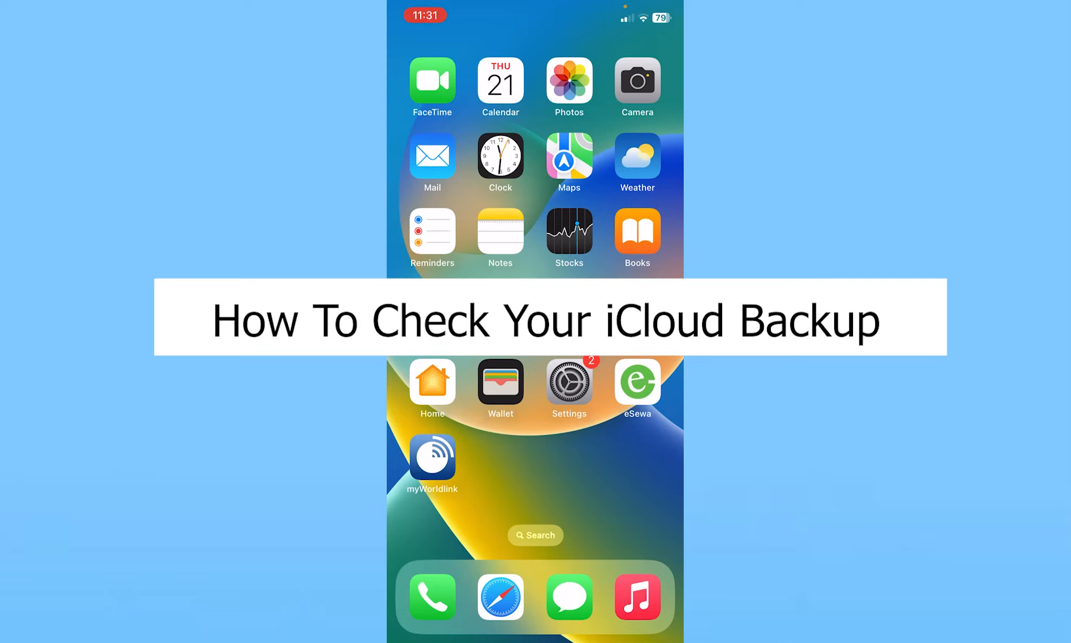
Step: Launch Settings from the Home Screen and select the account entry
{"action": "left_click", "coordinate": [569, 382]}
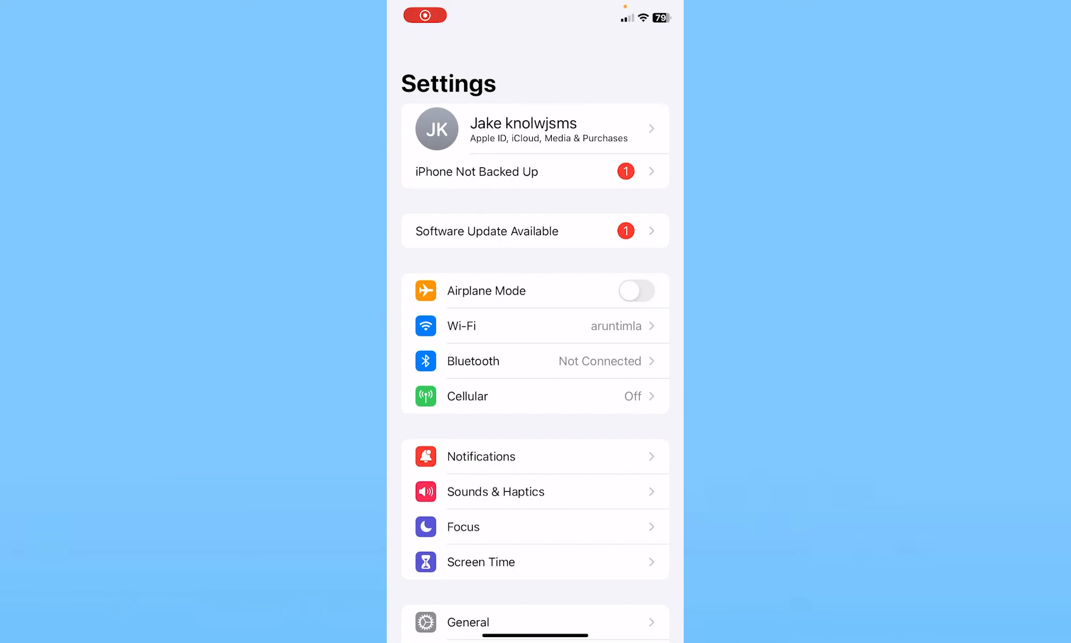
{"action": "left_click", "coordinate": [536, 130]}
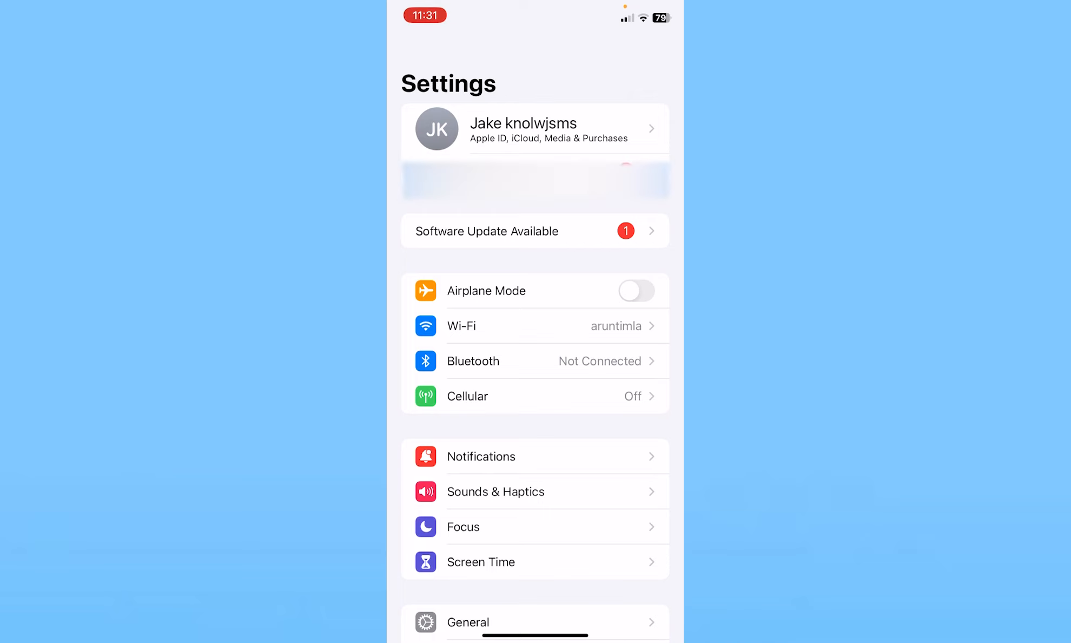
Step: Go to Apple ID, then iCloud, and select iCloud Backup
{"action": "left_click", "coordinate": [534, 130]}
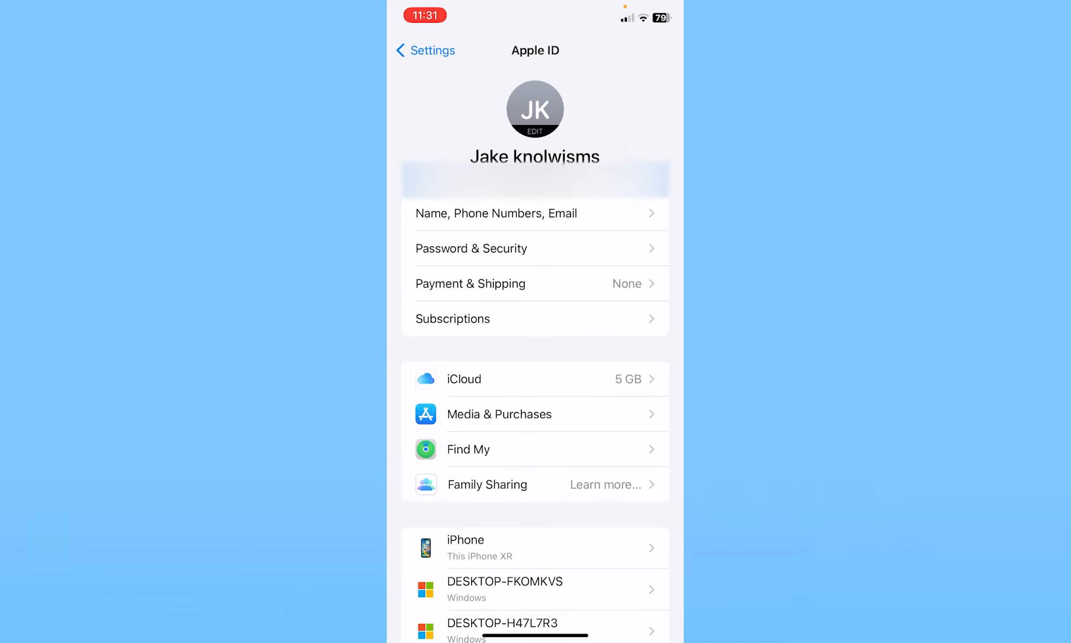
{"action": "left_click", "coordinate": [464, 378]}
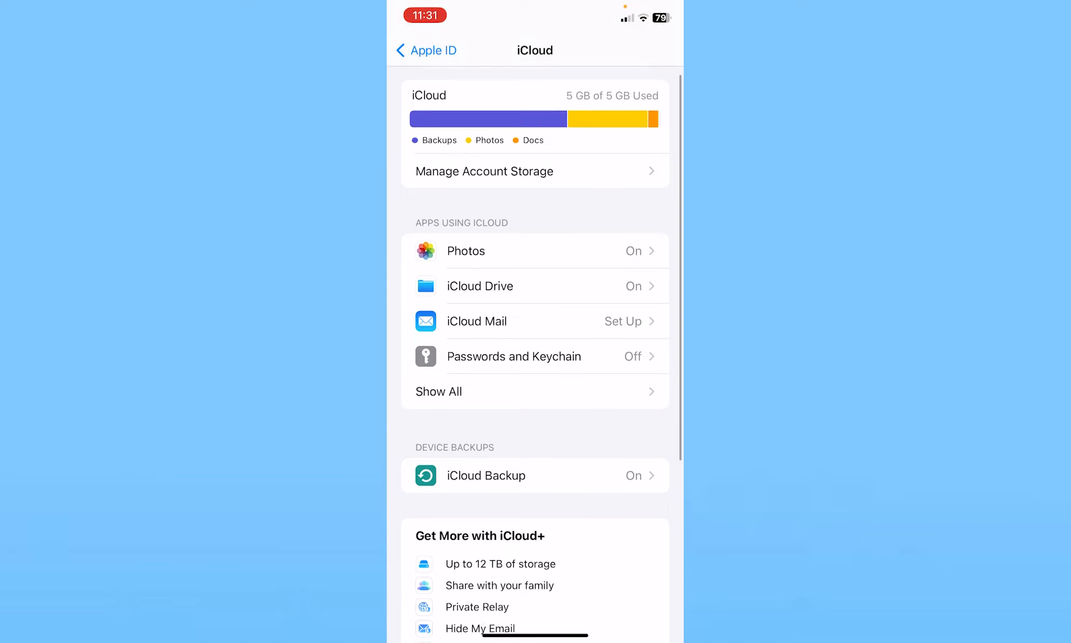
{"action": "scroll", "scroll_direction": "down", "scroll_amount": 3}
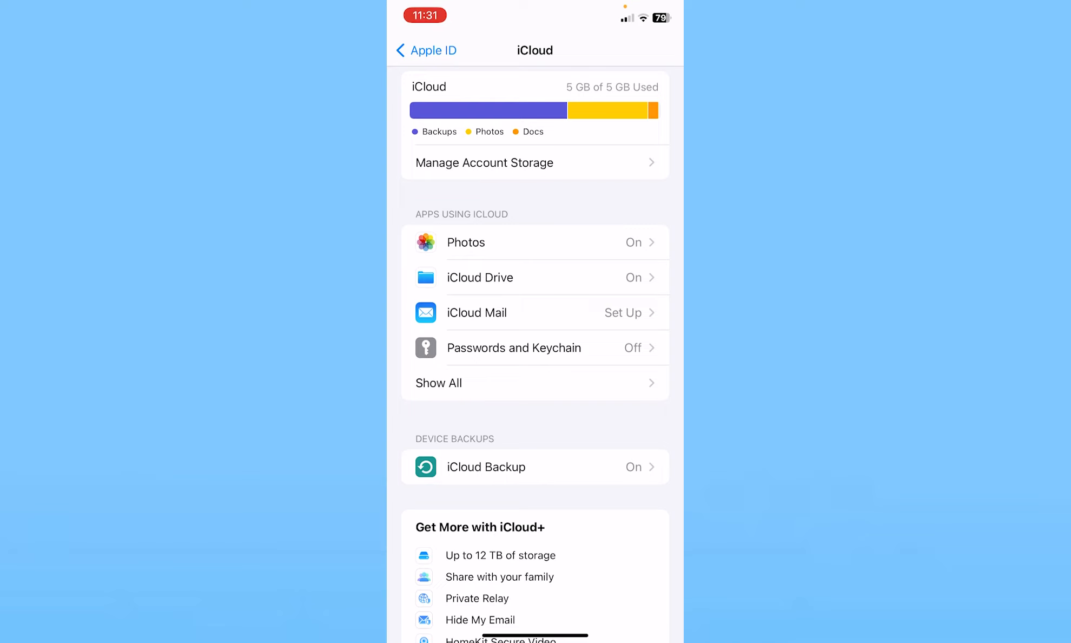
{"action": "left_click", "coordinate": [483, 467]}
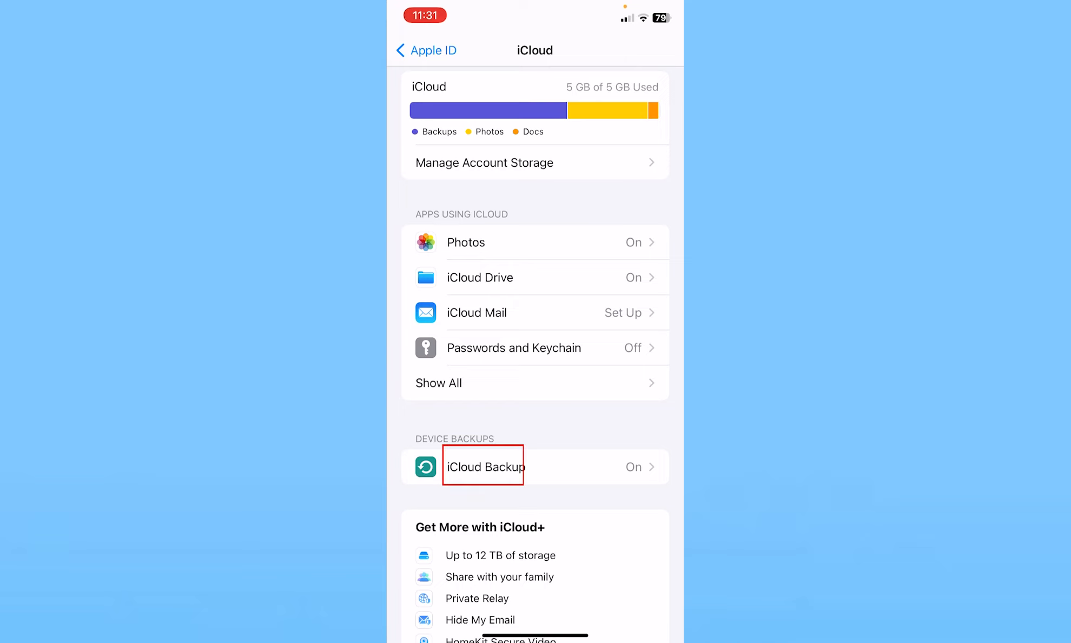
Step: Open this iPhone's Backup Details showing the 3.4 GB backup
{"action": "left_click", "coordinate": [483, 466]}
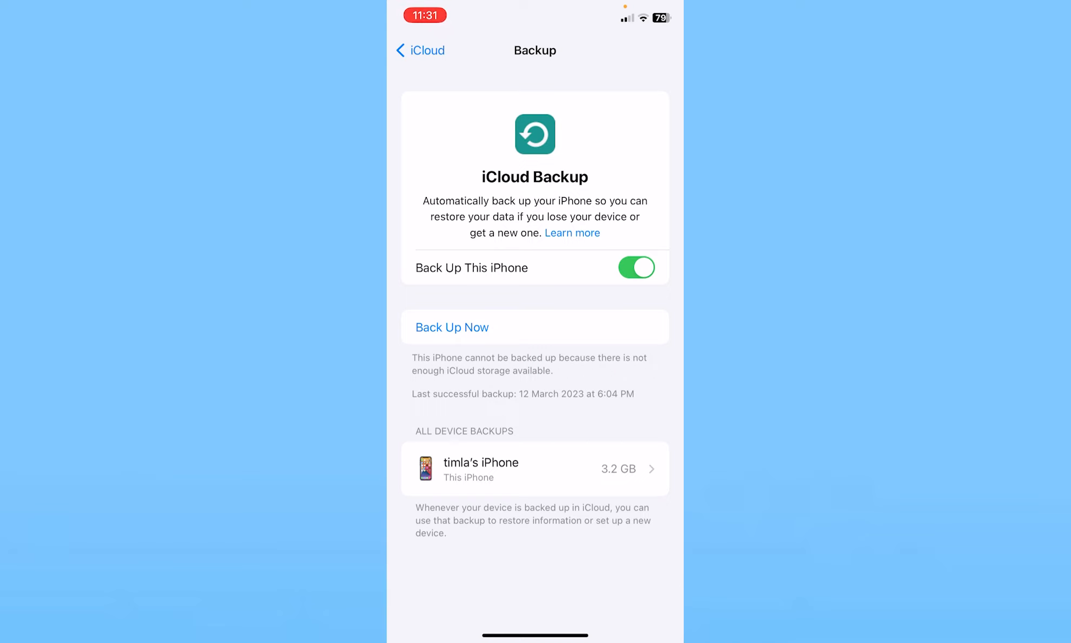
{"action": "left_click", "coordinate": [452, 326]}
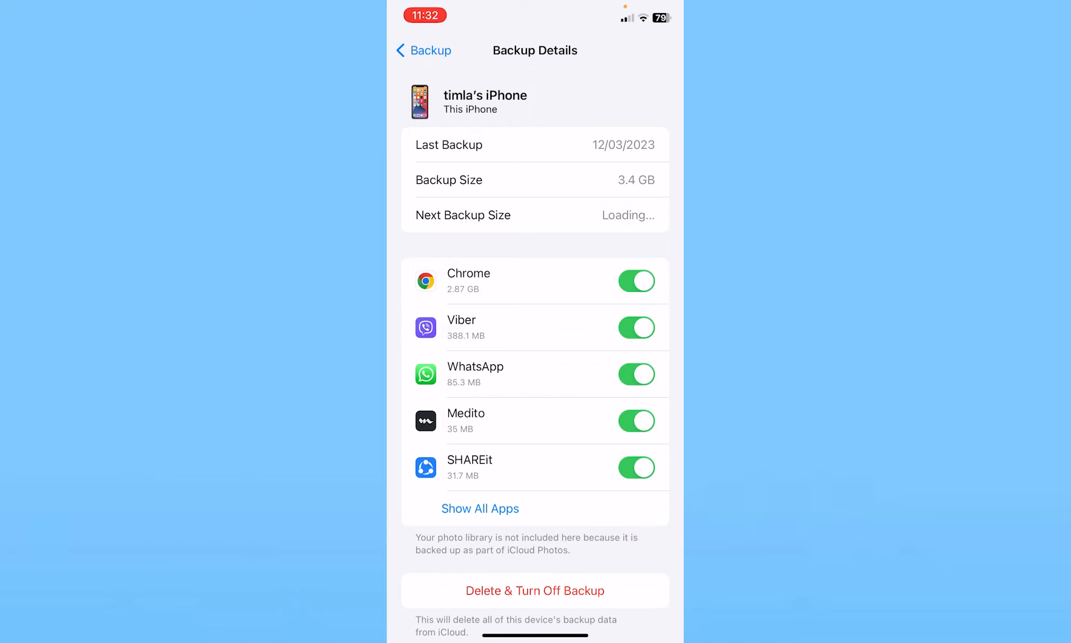
Step: Scroll the per-app backup list, then go back to the iCloud Backup page
{"action": "scroll", "scroll_direction": "down", "scroll_amount": 3}
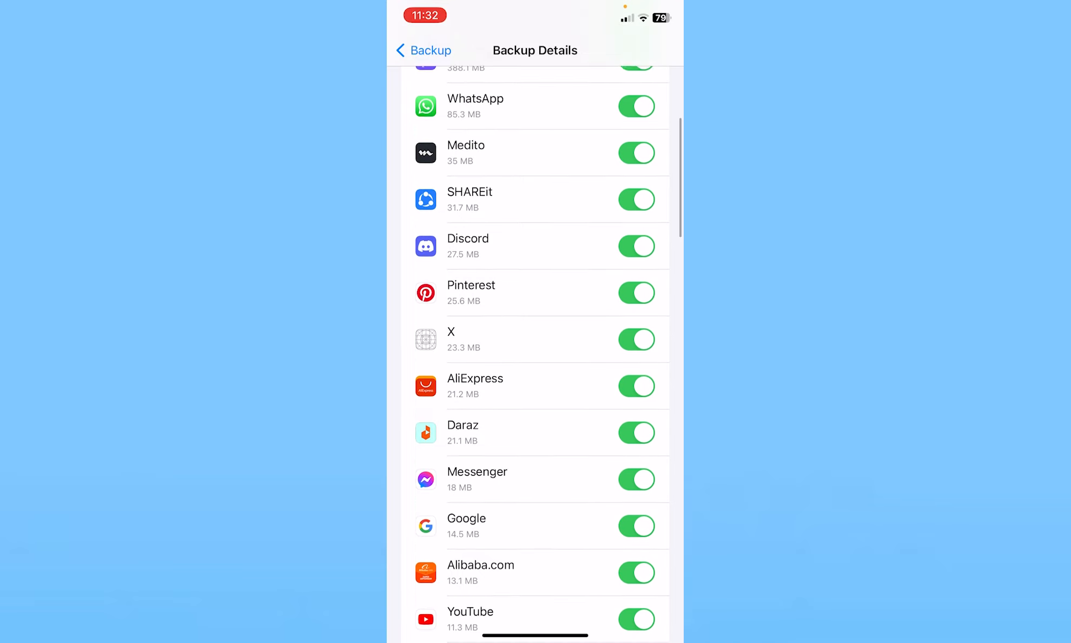
{"action": "scroll", "scroll_direction": "down", "scroll_amount": 3}
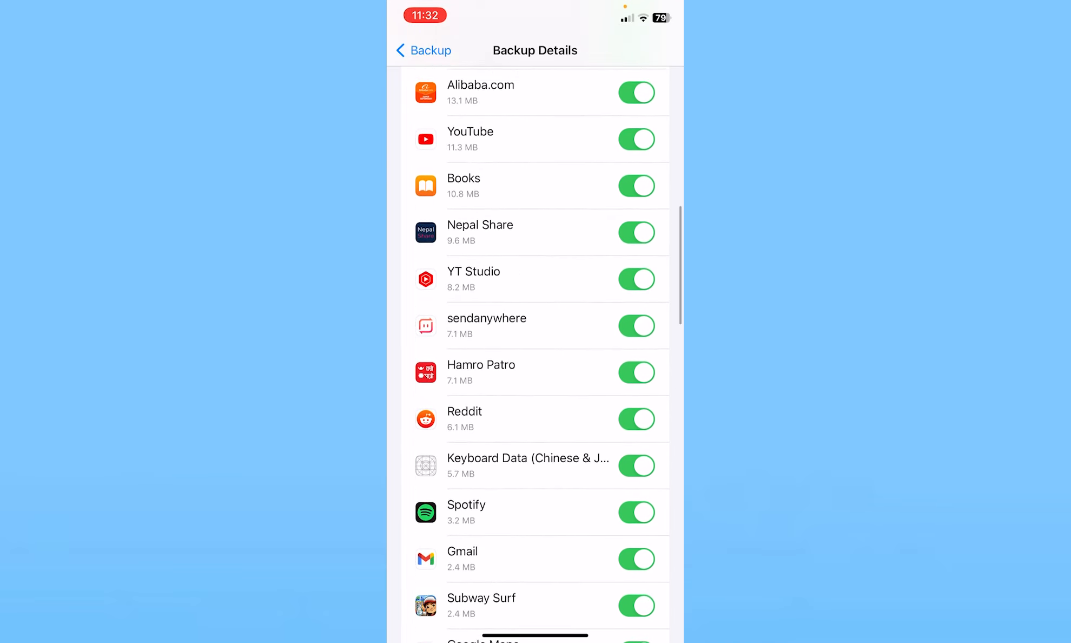
{"action": "scroll", "scroll_direction": "down", "scroll_amount": 3}
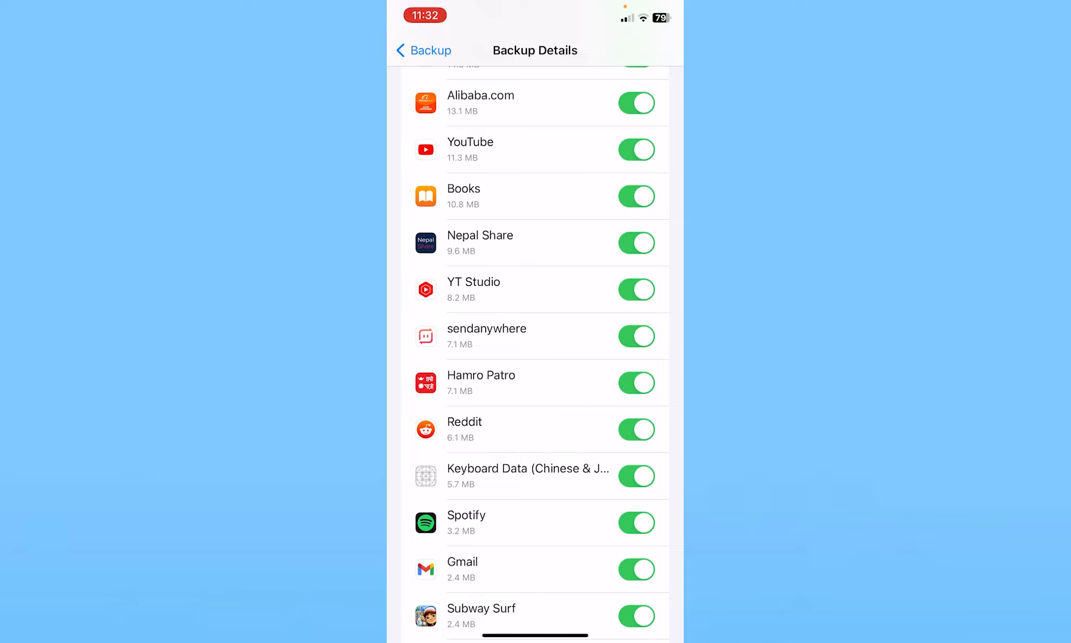
{"action": "scroll", "scroll_direction": "down", "scroll_amount": 3}
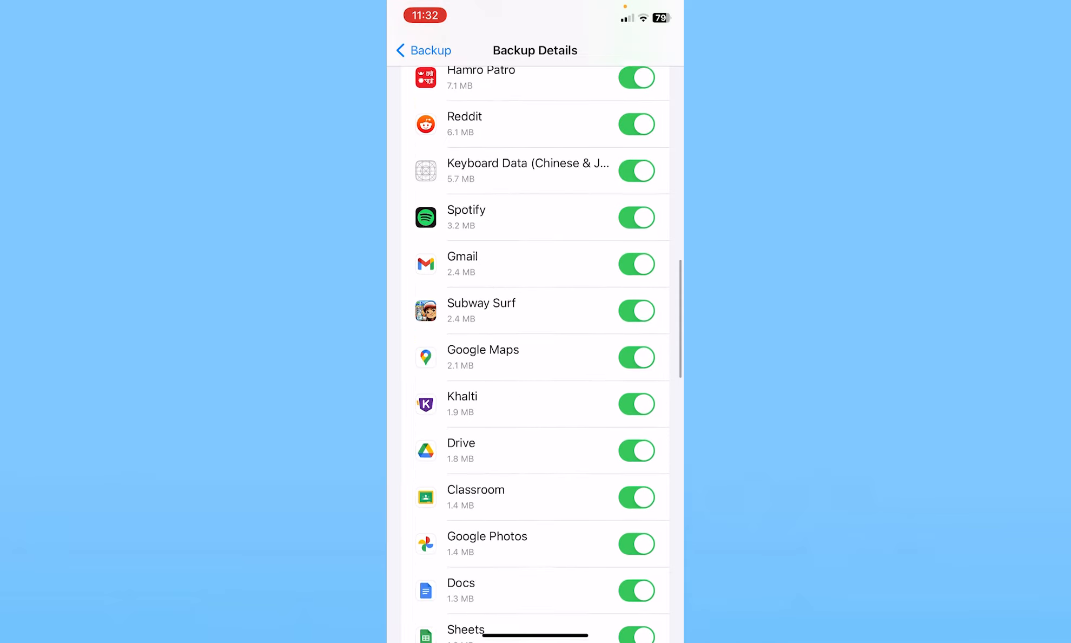
{"action": "scroll", "scroll_direction": "down", "scroll_amount": 3}
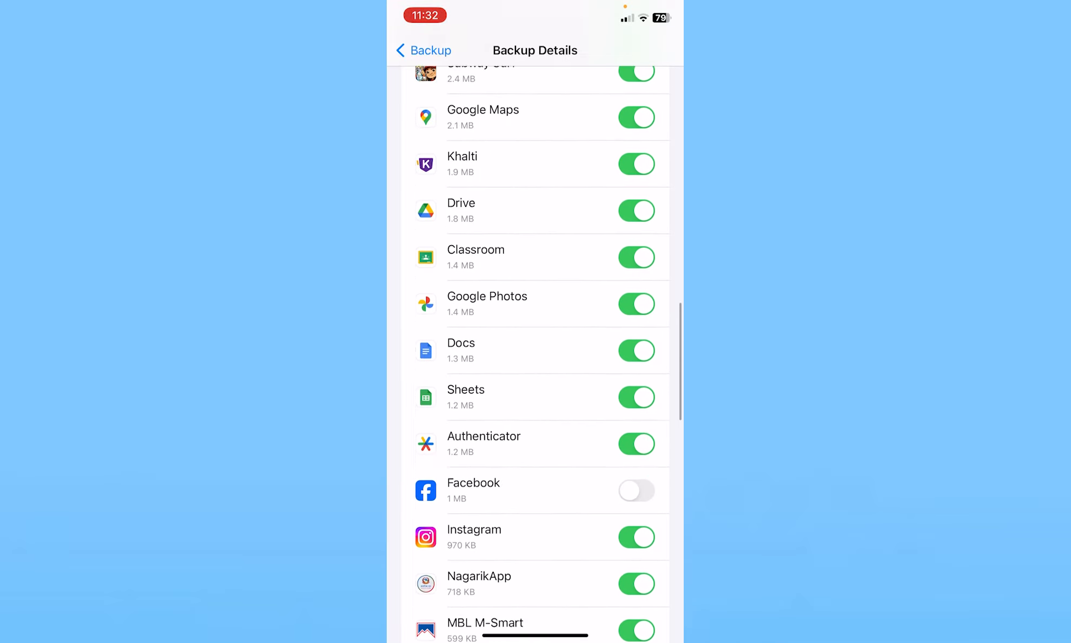
{"action": "left_click", "coordinate": [423, 50]}
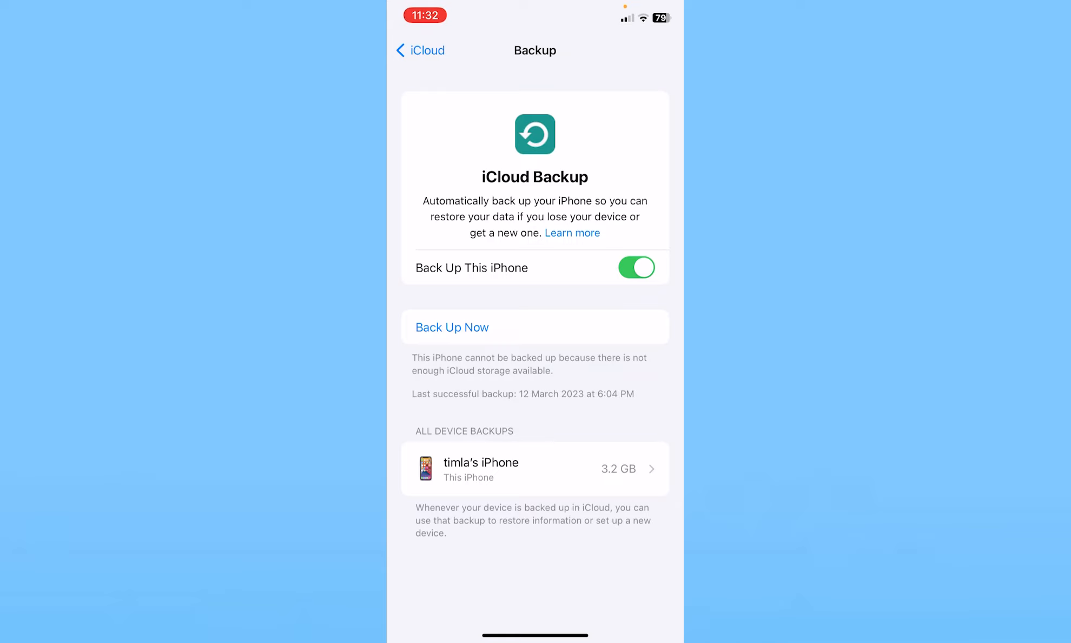